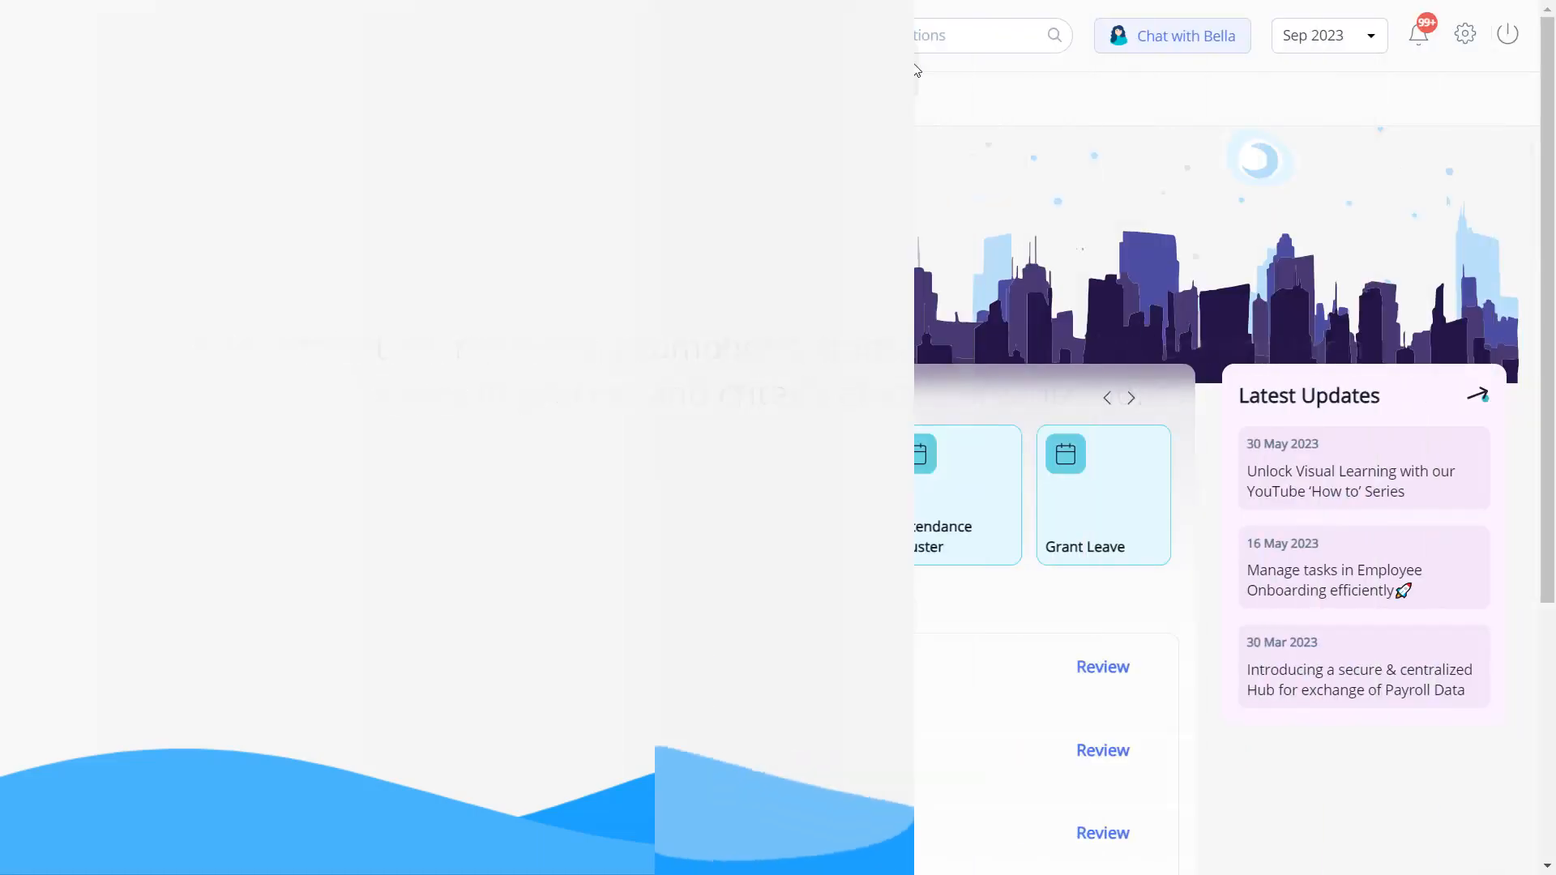
Search the HR actions for 'Confirm Employee'.
click(1053, 35)
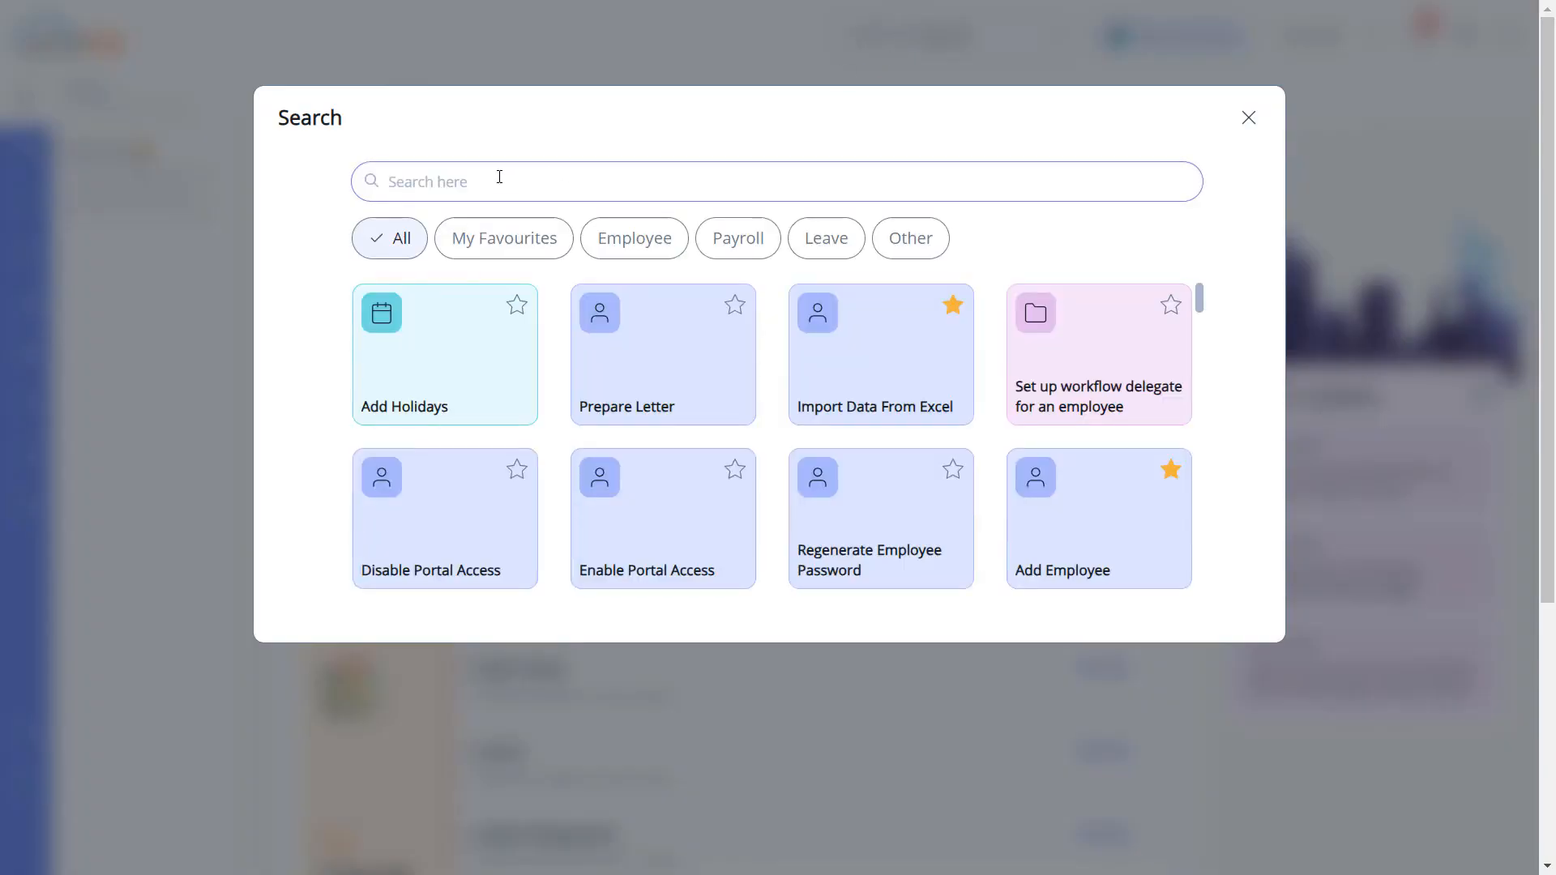
text(Confirm Employee)
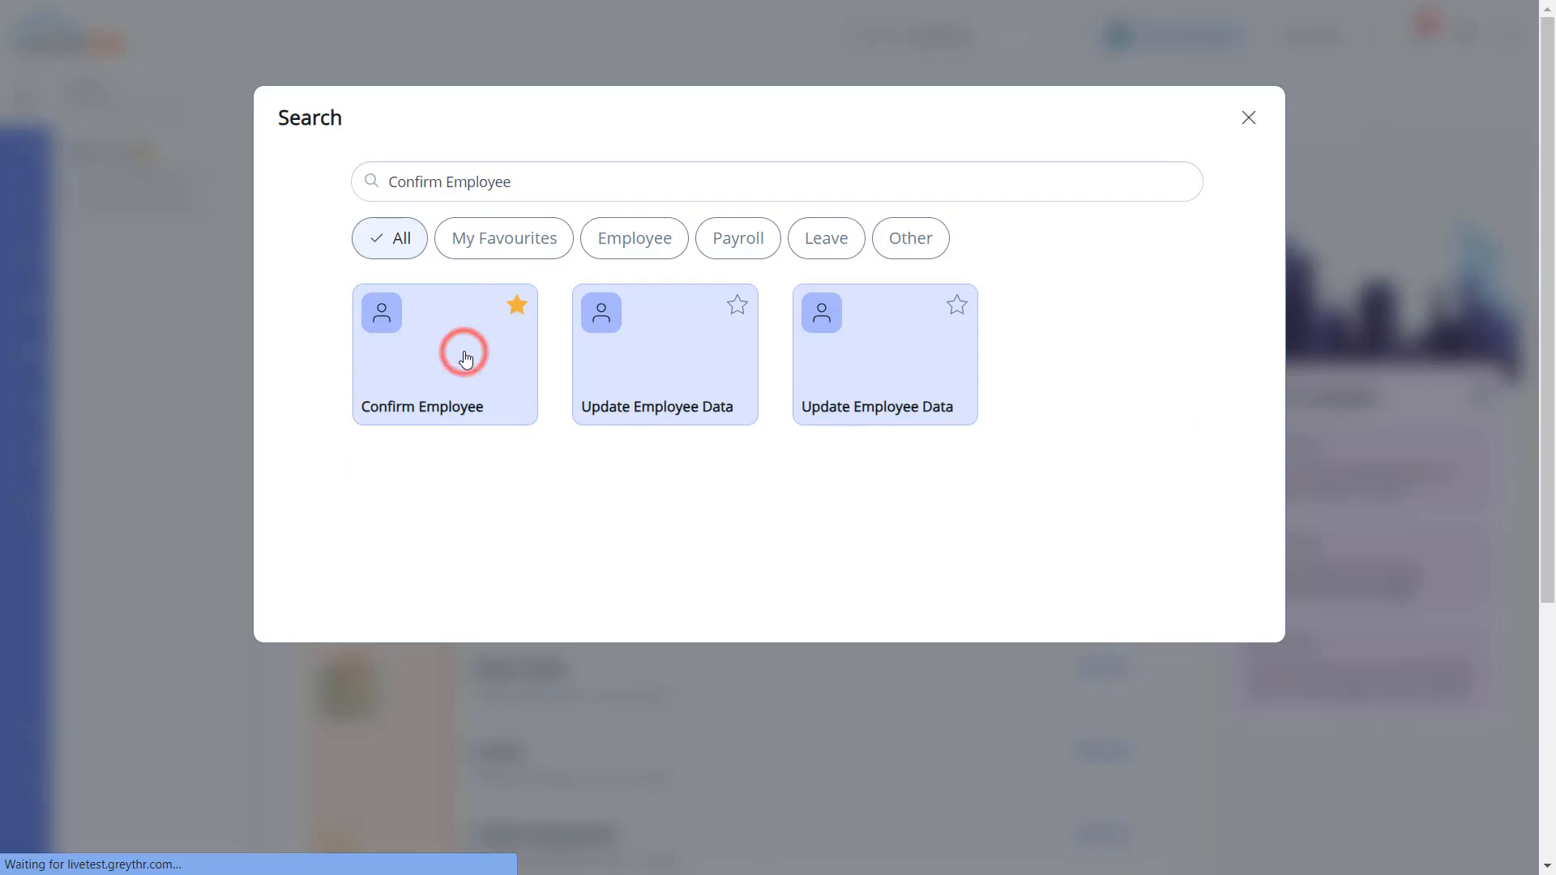
Open Confirm Employee, pick the employee matching 'm', and run Confirm Employee Now.
click(445, 354)
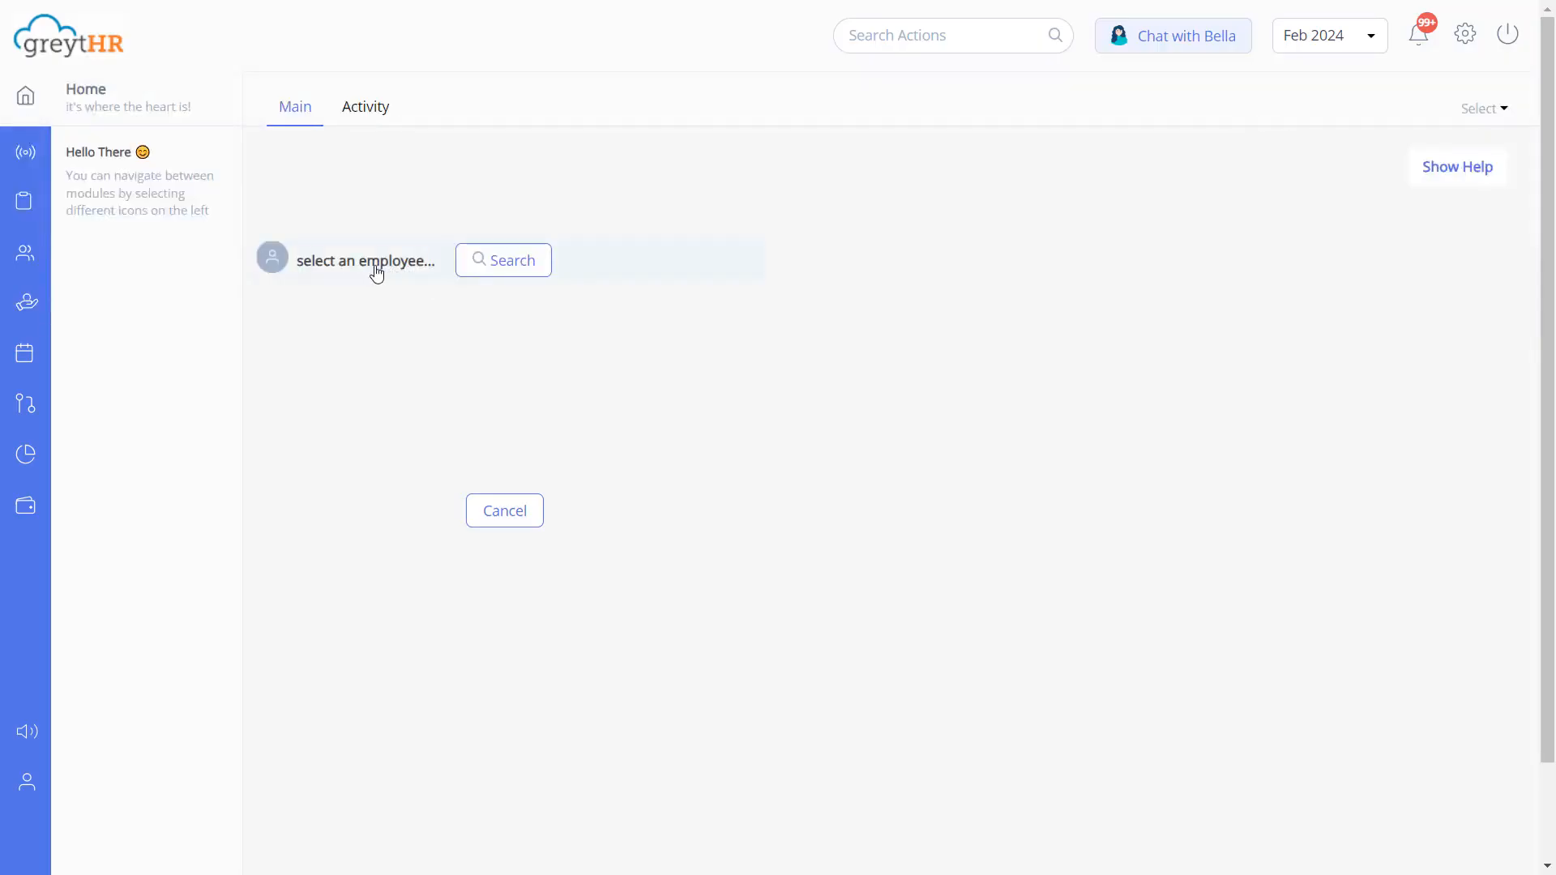
text(m)
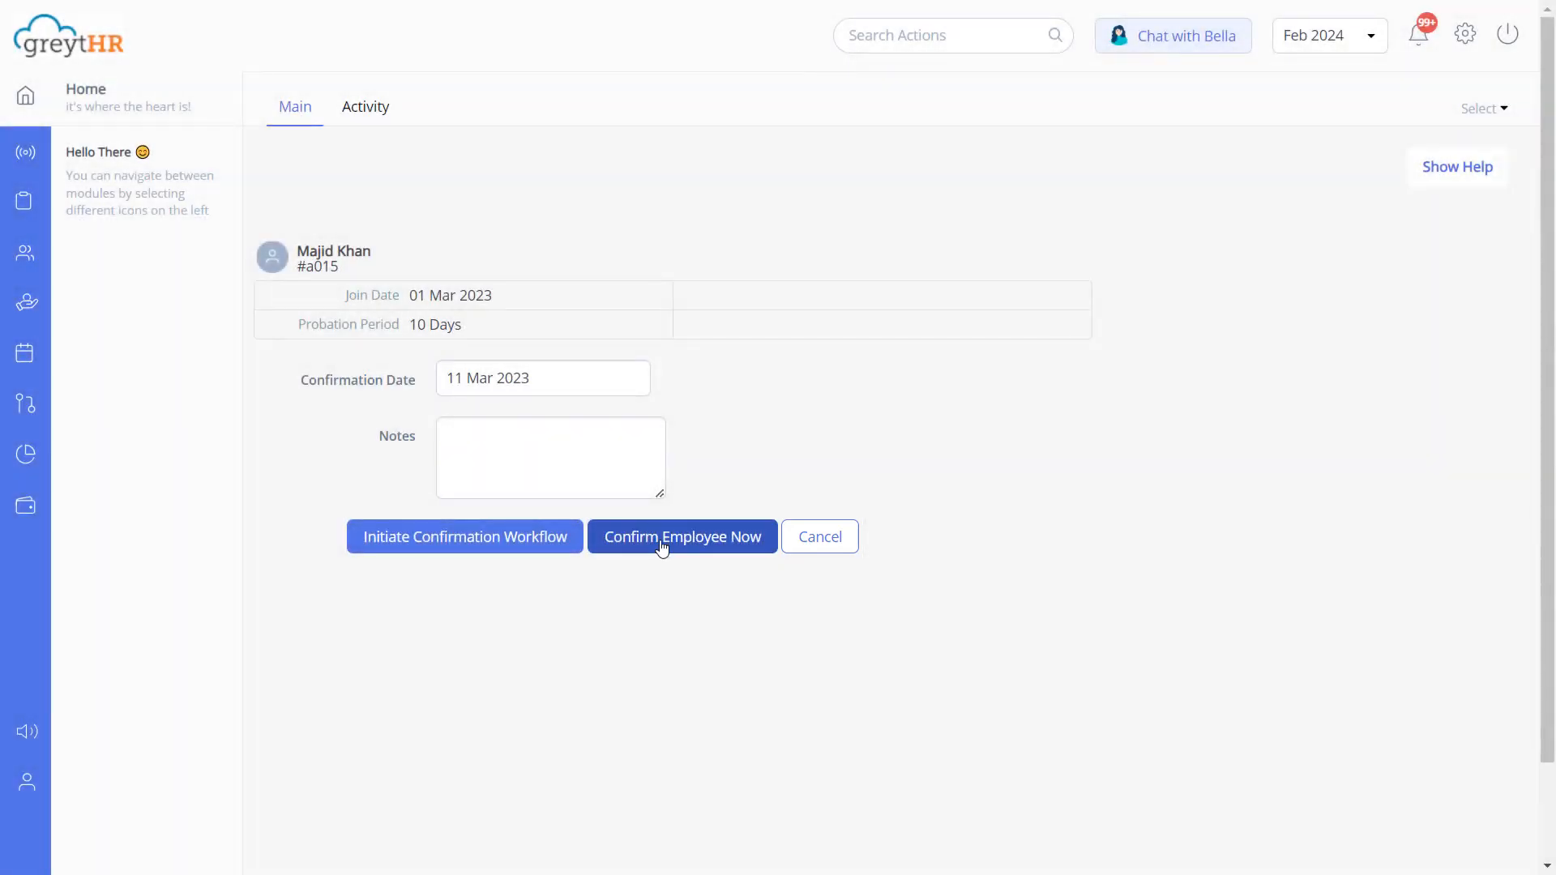
click(681, 536)
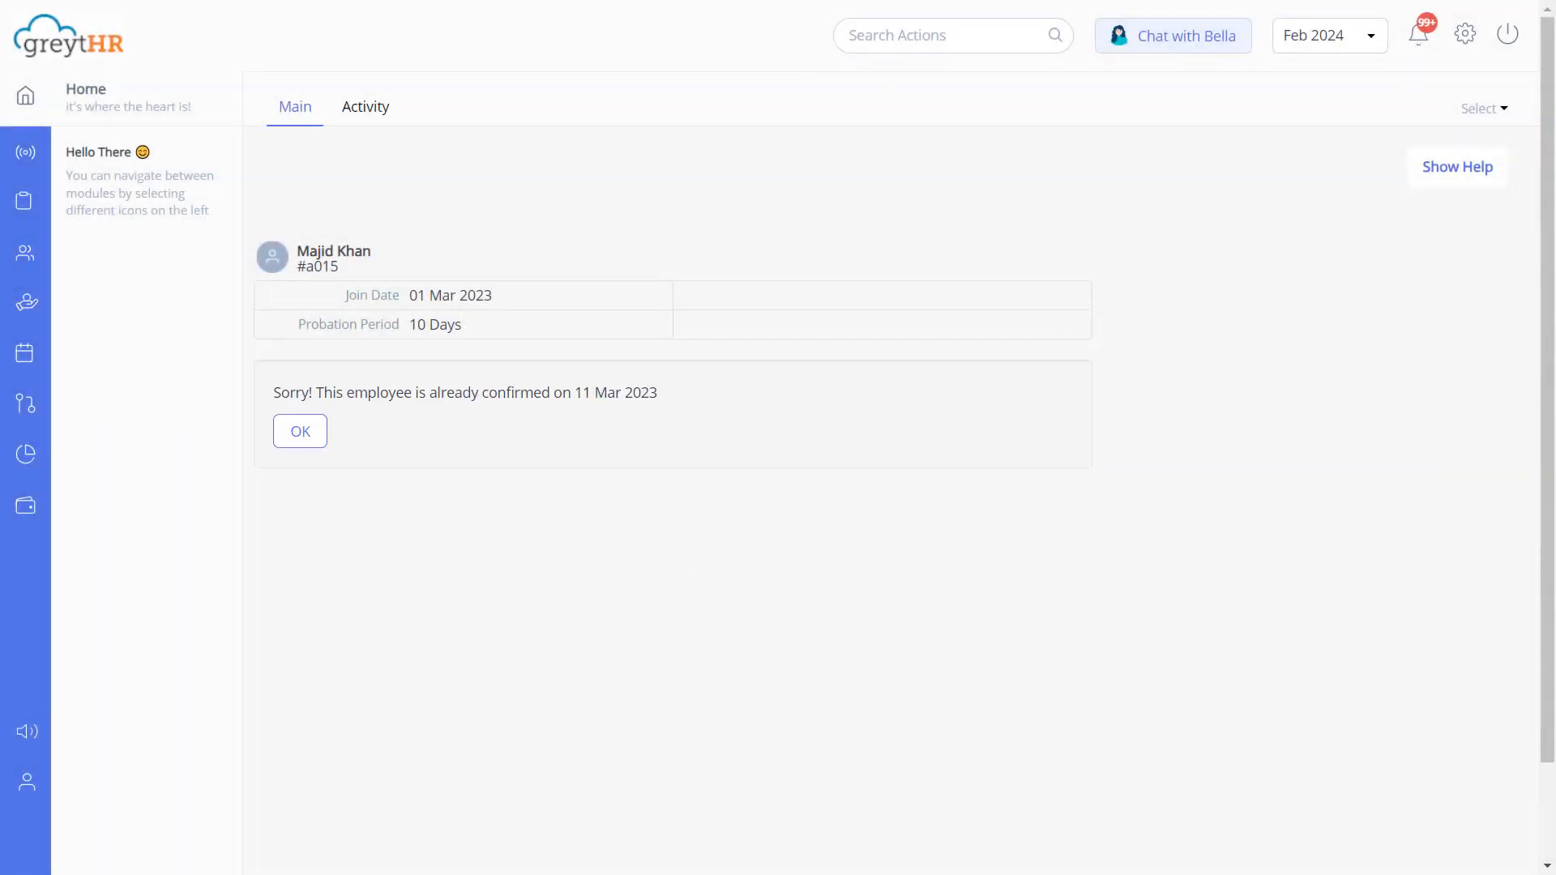